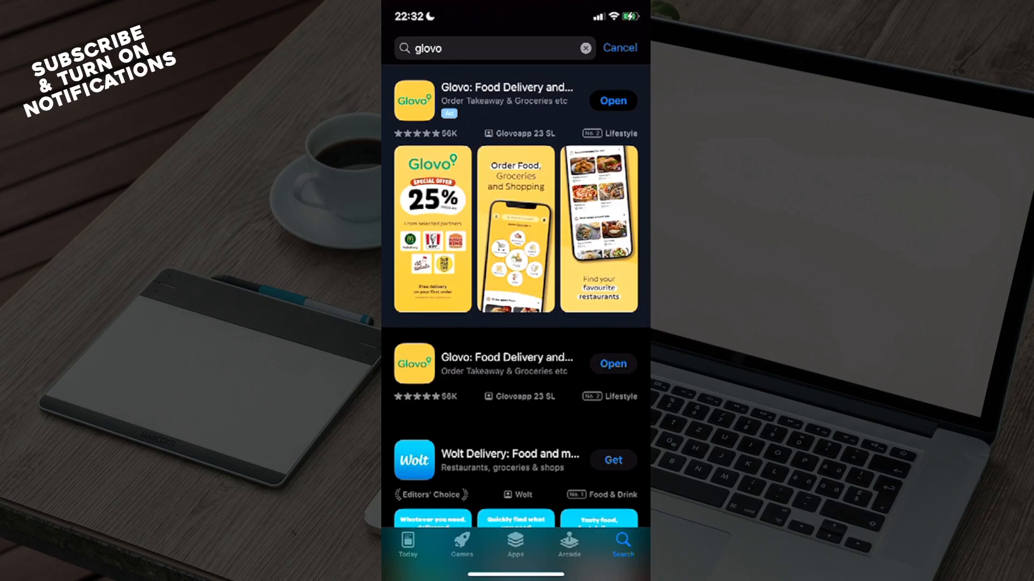
Step: Close the App Store and return to the iOS home screen
{"action": "scroll", "scroll_direction": "down", "scroll_amount": 3}
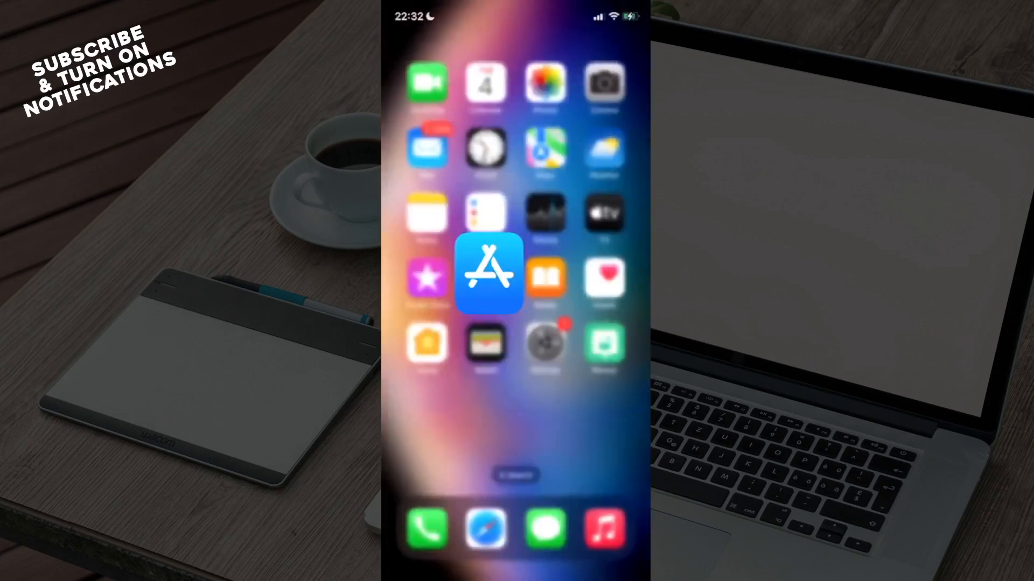
Step: Launch Glovo from the home screen to its main delivery-categories view
{"action": "scroll", "scroll_direction": "left", "scroll_amount": 3}
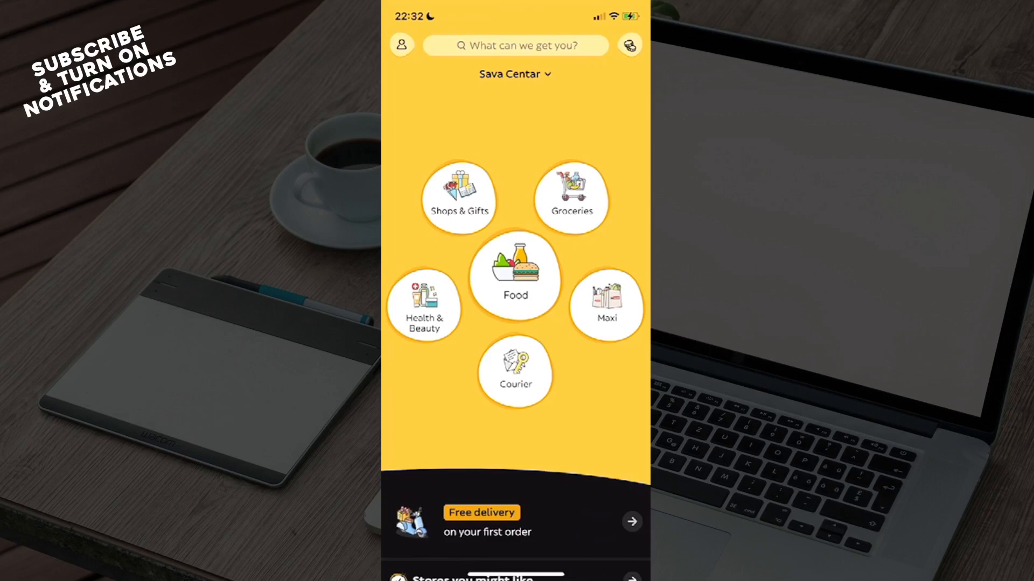
Step: Reveal the account menu with My orders, Promocodes and Log out
{"action": "left_click", "coordinate": [401, 45]}
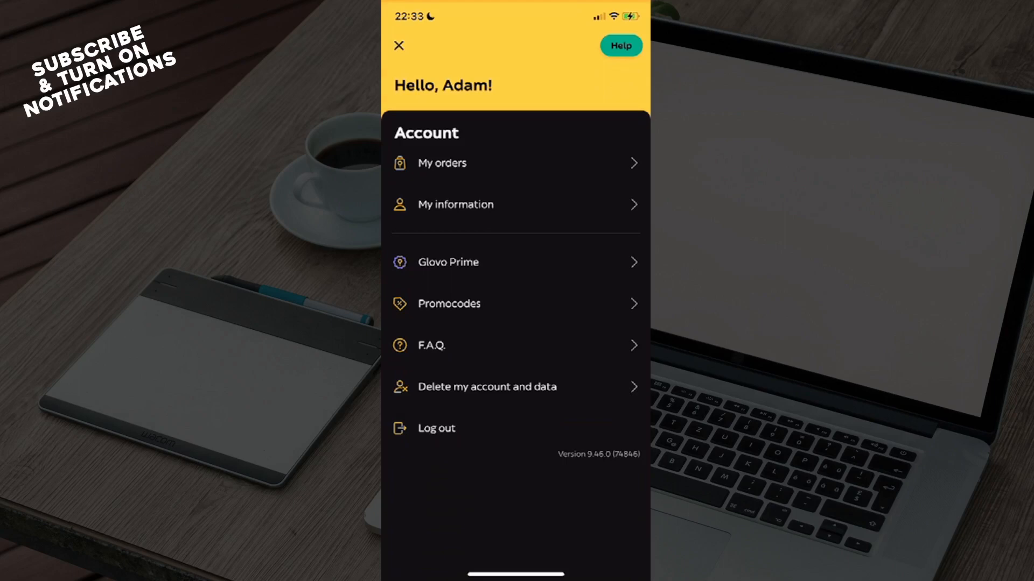
Step: View Change password under My information, then go back to My information
{"action": "left_click", "coordinate": [454, 205]}
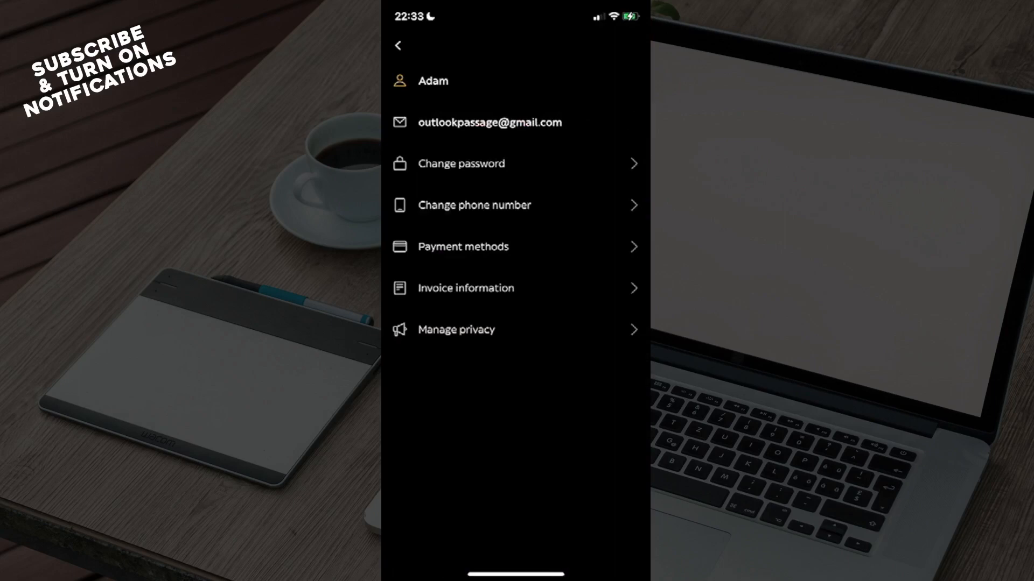
{"action": "left_click", "coordinate": [461, 164]}
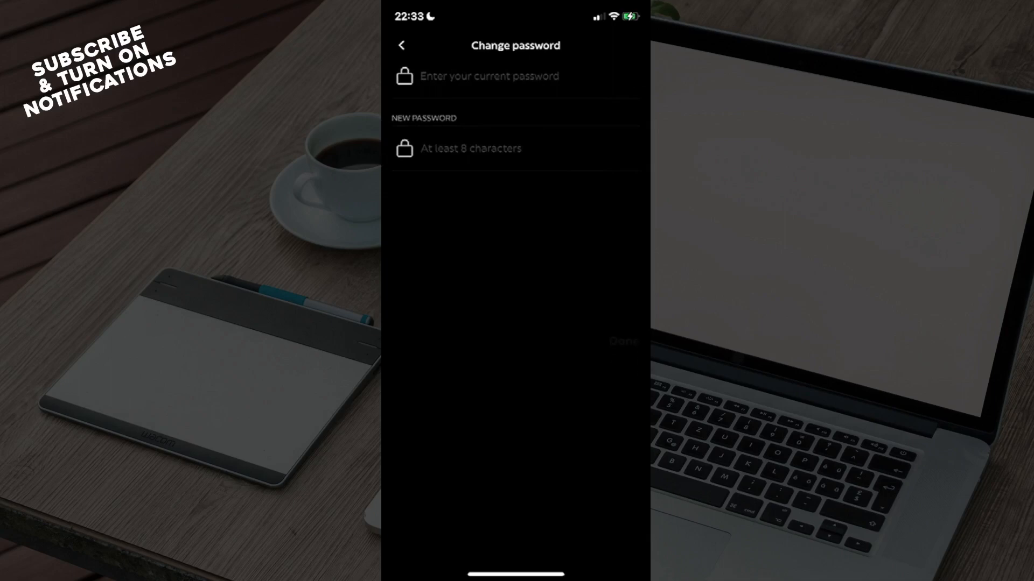
{"action": "left_click", "coordinate": [401, 45]}
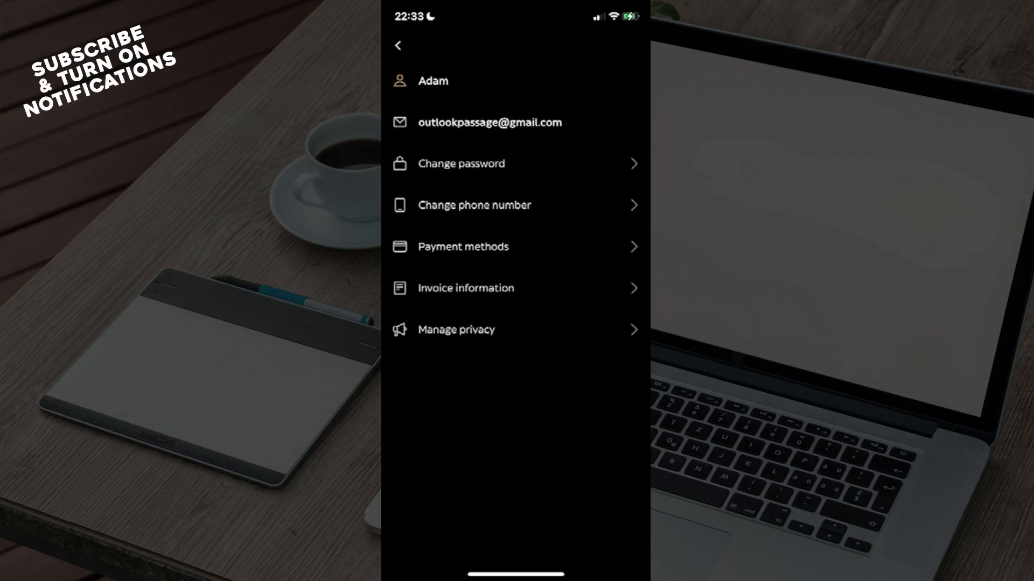